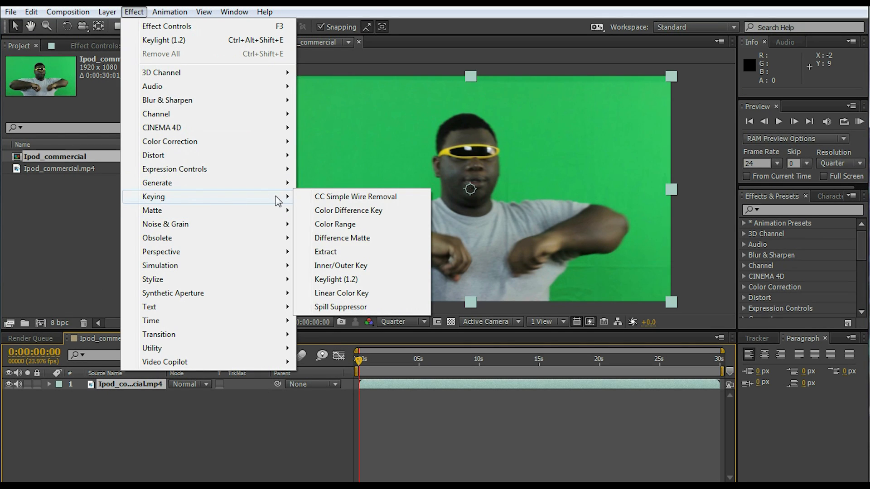
Apply Keylight to the footage, then add a full-frame Red Solid 1 layer via Layer > New > Solid.
{"action": "left_click", "coordinate": [336, 280]}
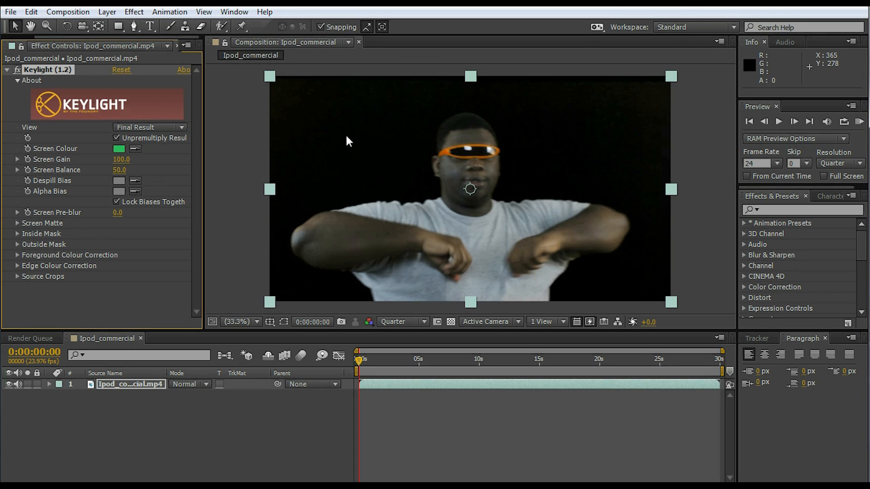
{"action": "mouse_move", "coordinate": [236, 207]}
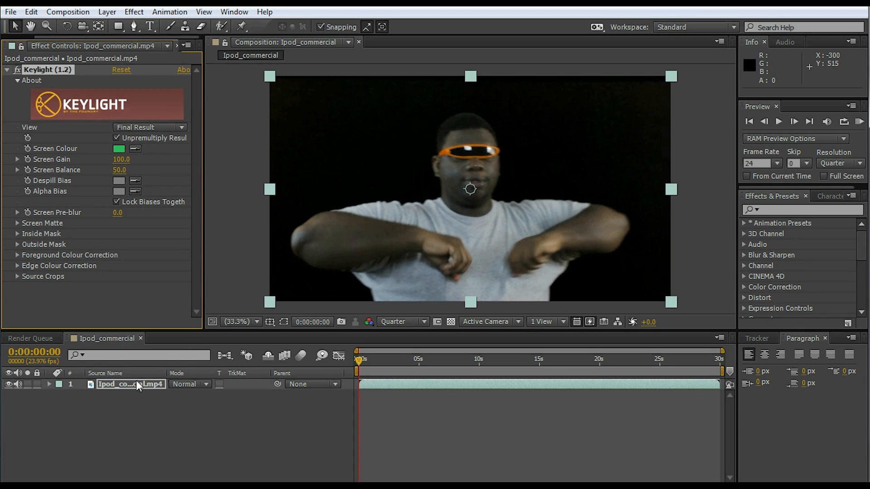
{"action": "left_click", "coordinate": [107, 11]}
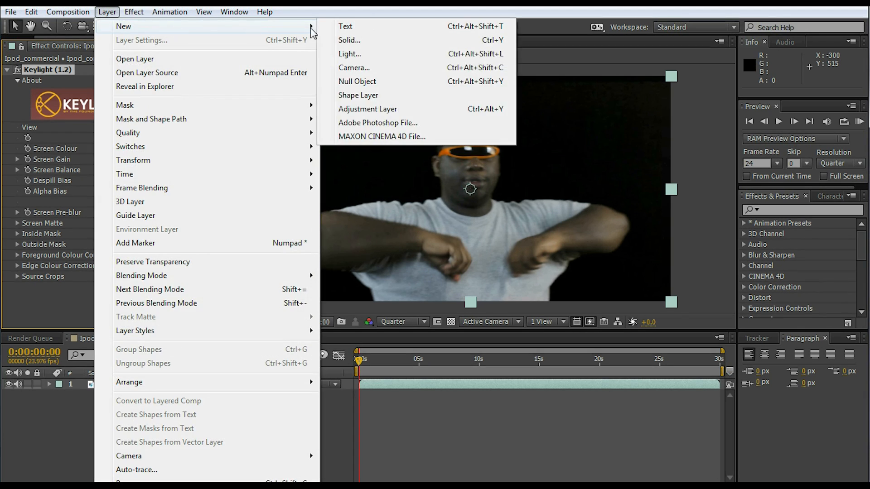
{"action": "left_click", "coordinate": [349, 39]}
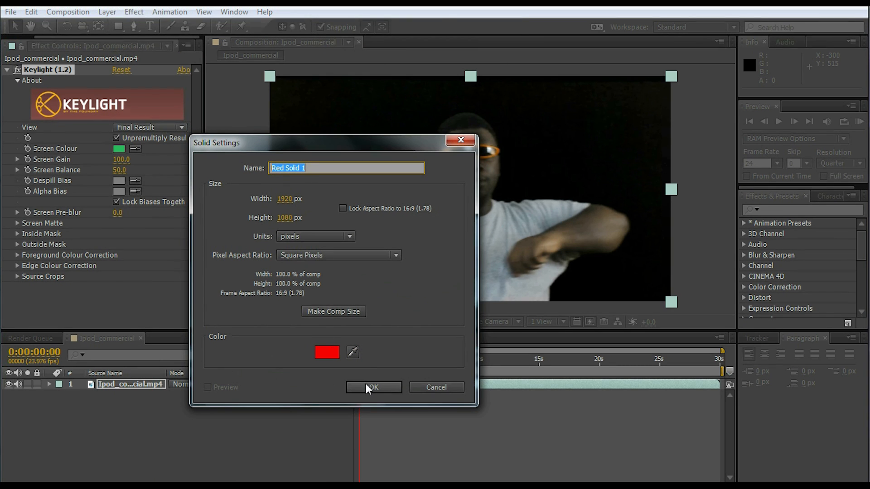
{"action": "left_click", "coordinate": [373, 387]}
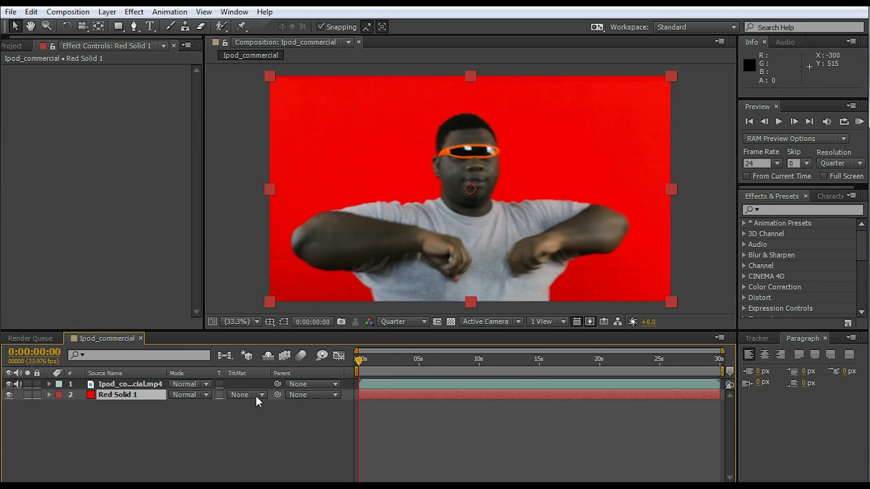
Show the TrkMat choices for Red Solid 1, including an alpha matte from the keyed footage.
{"action": "left_click", "coordinate": [247, 394]}
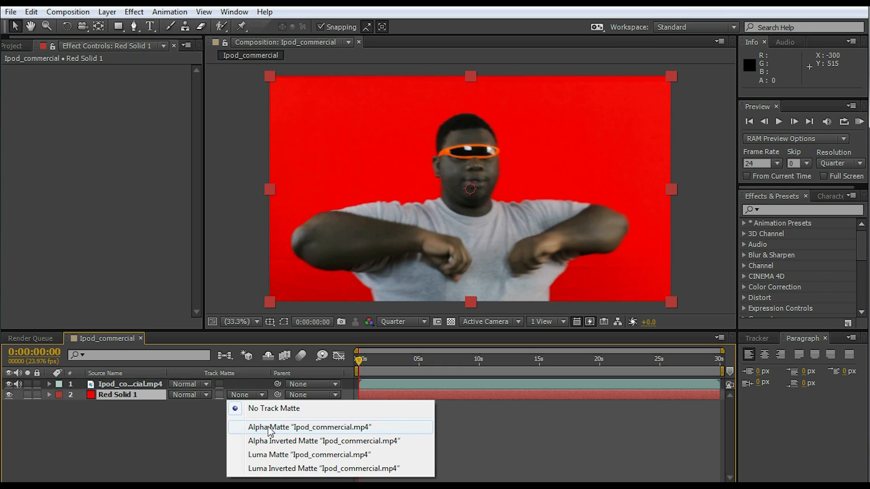